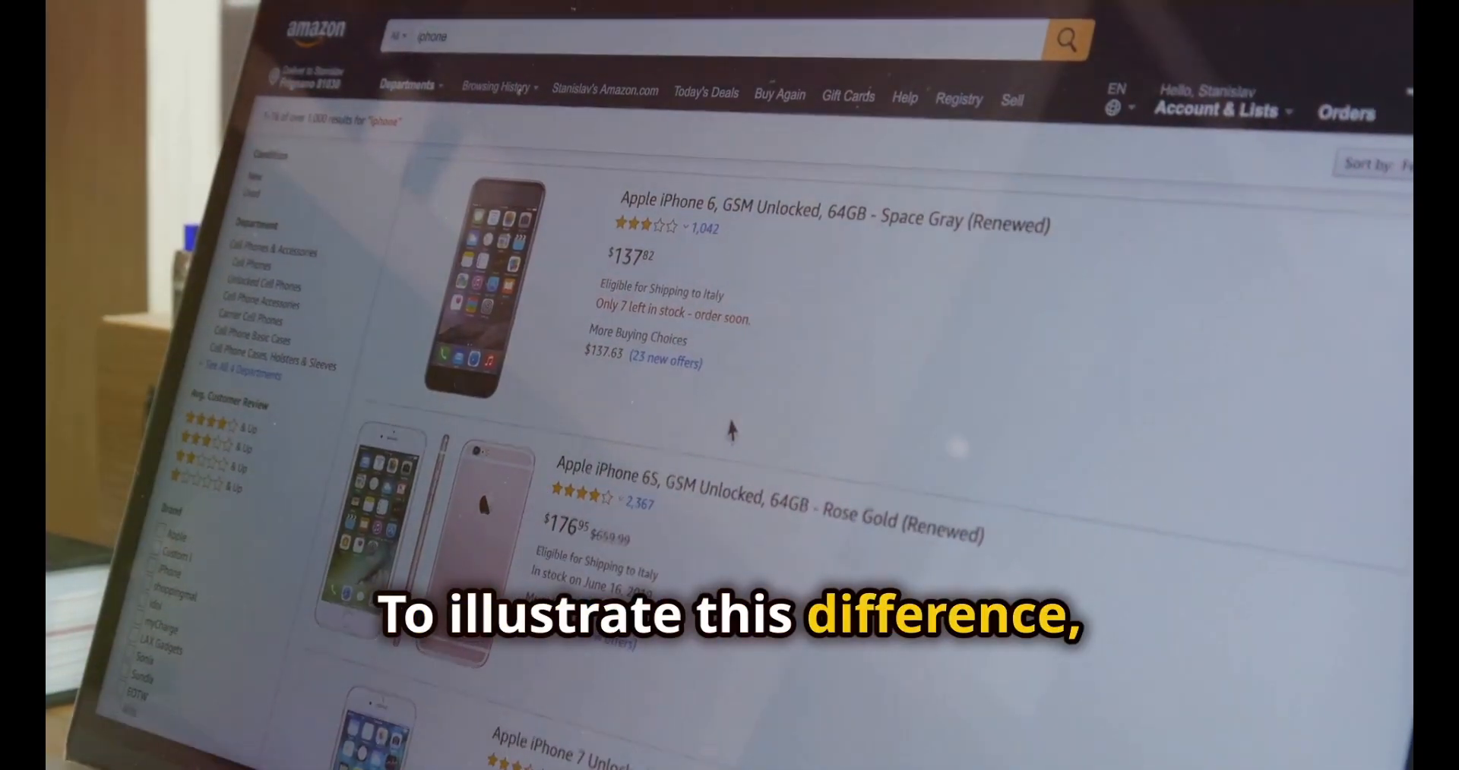
scroll(down, 3)
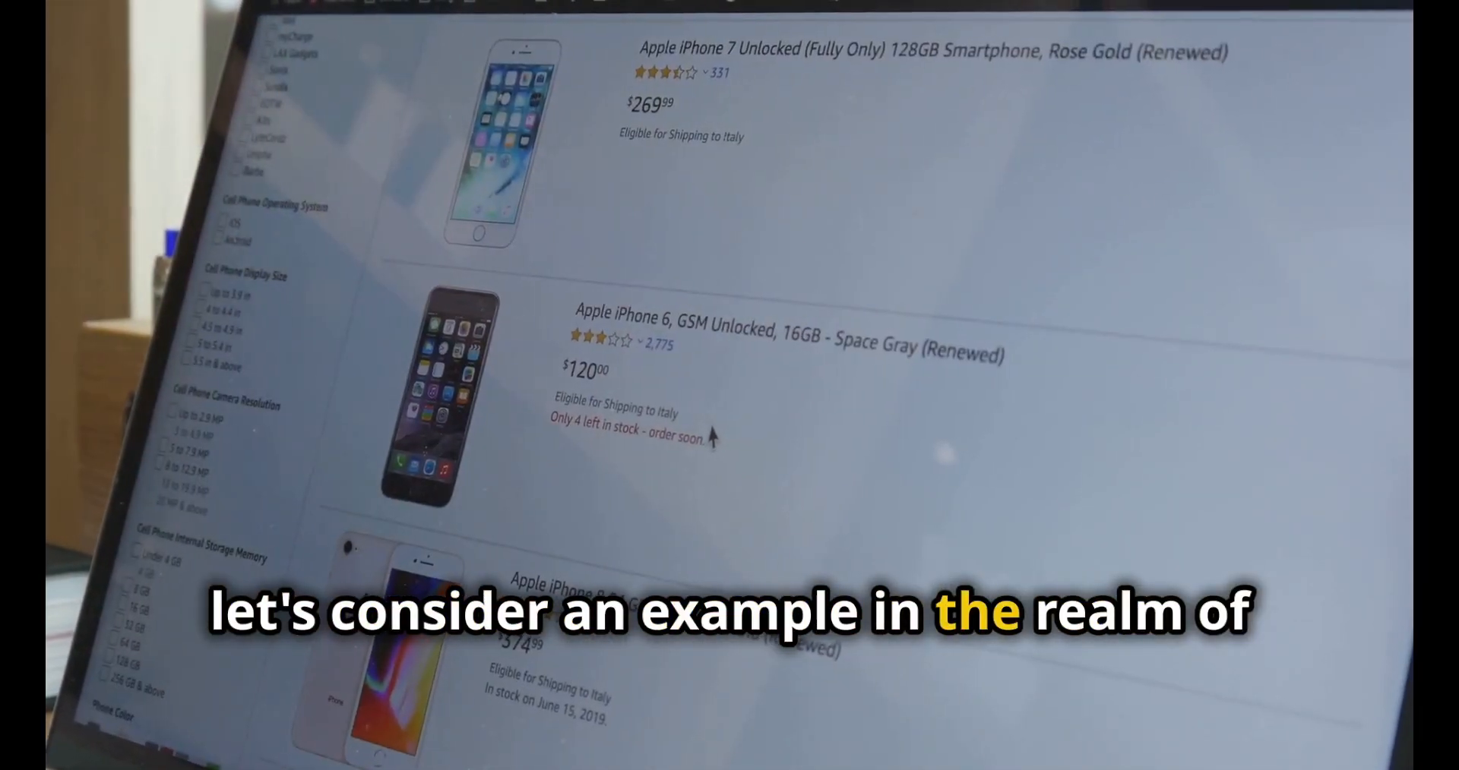
scroll(down, 3)
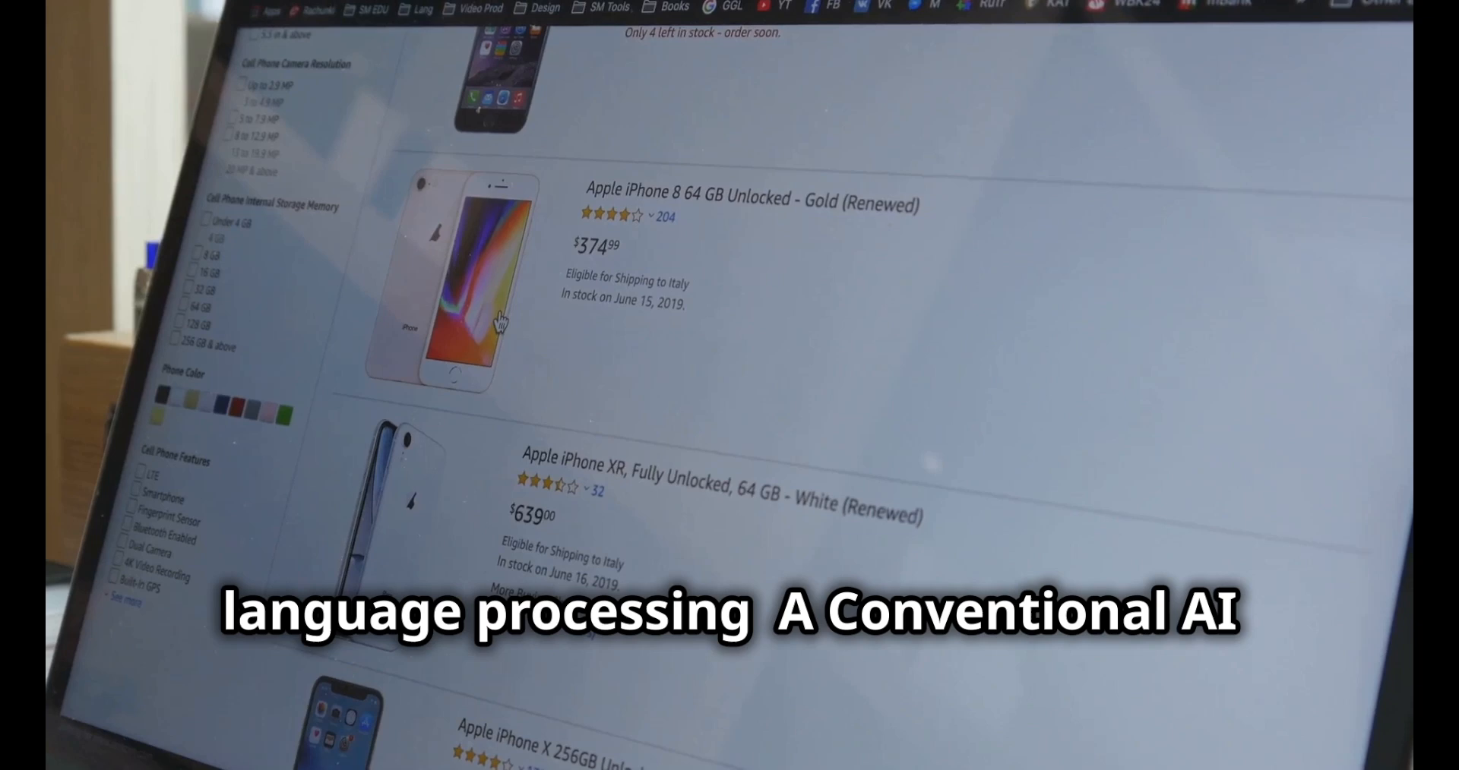